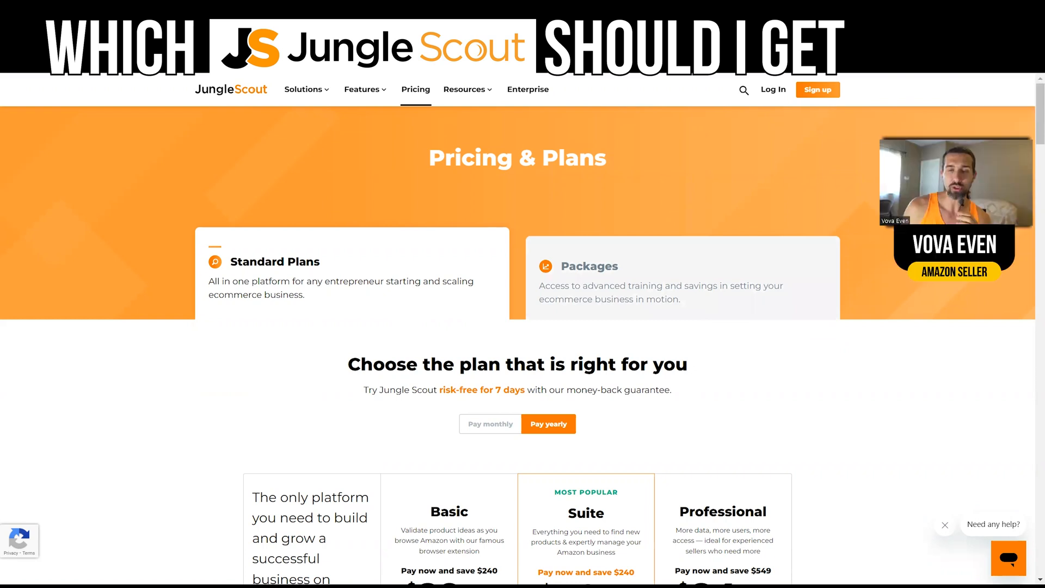
pyautogui.moveTo(1028, 125)
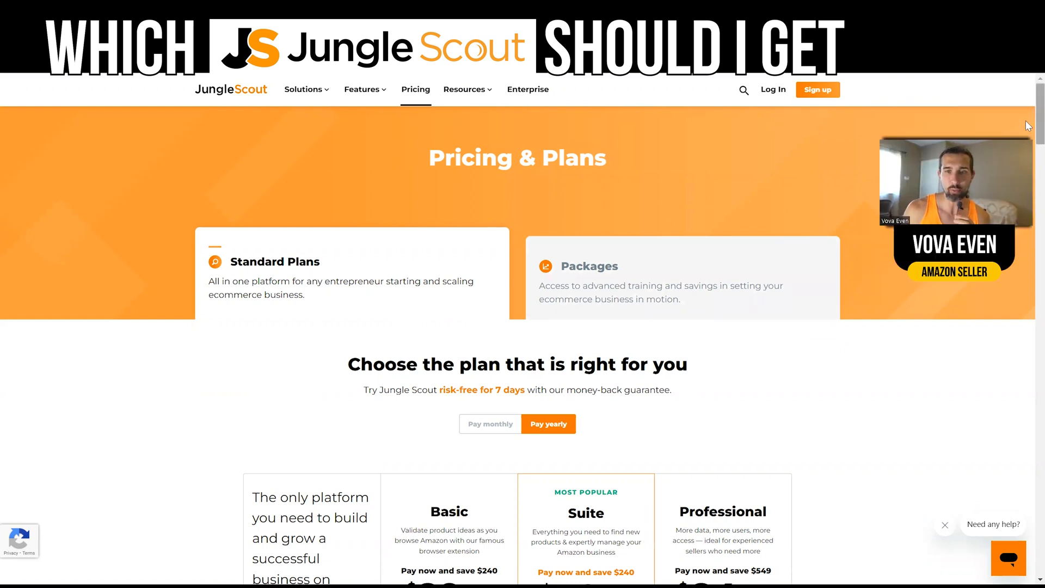
# Scroll the pricing page to the Basic $29, Suite $49 and Professional $84 yearly plan cards
pyautogui.scroll(-3)
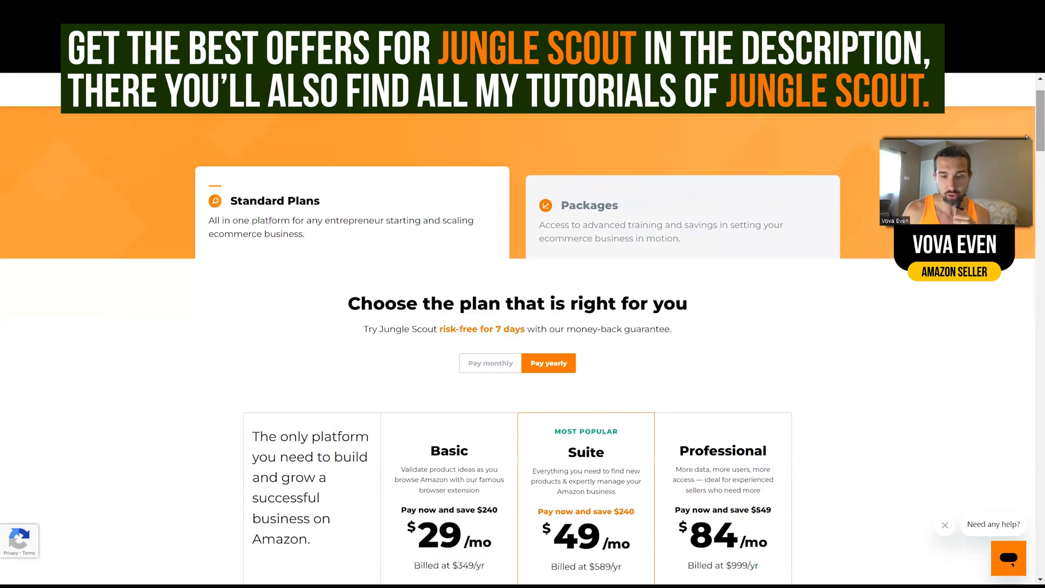
pyautogui.scroll(-3)
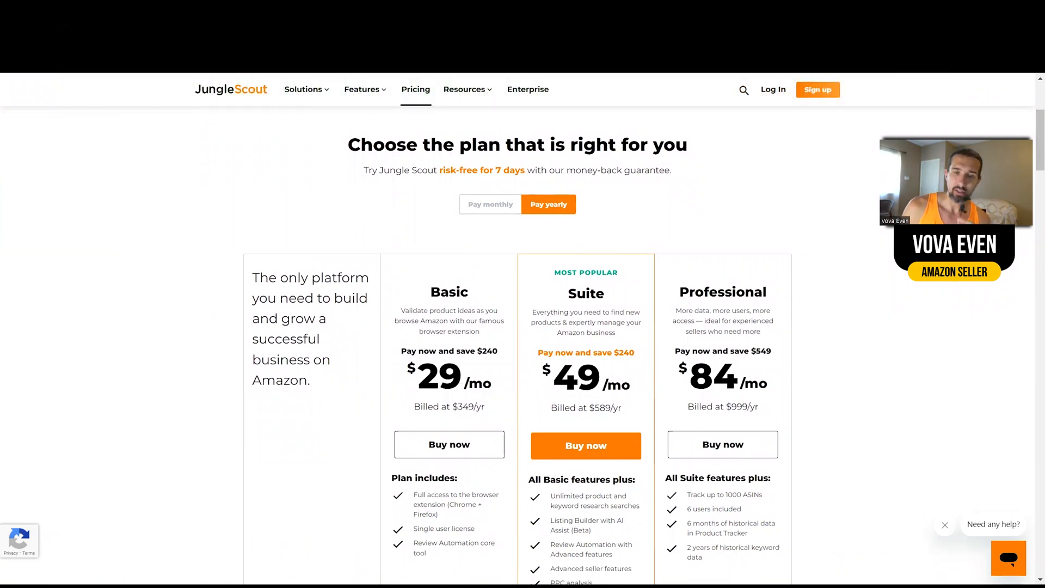
pyautogui.scroll(-3)
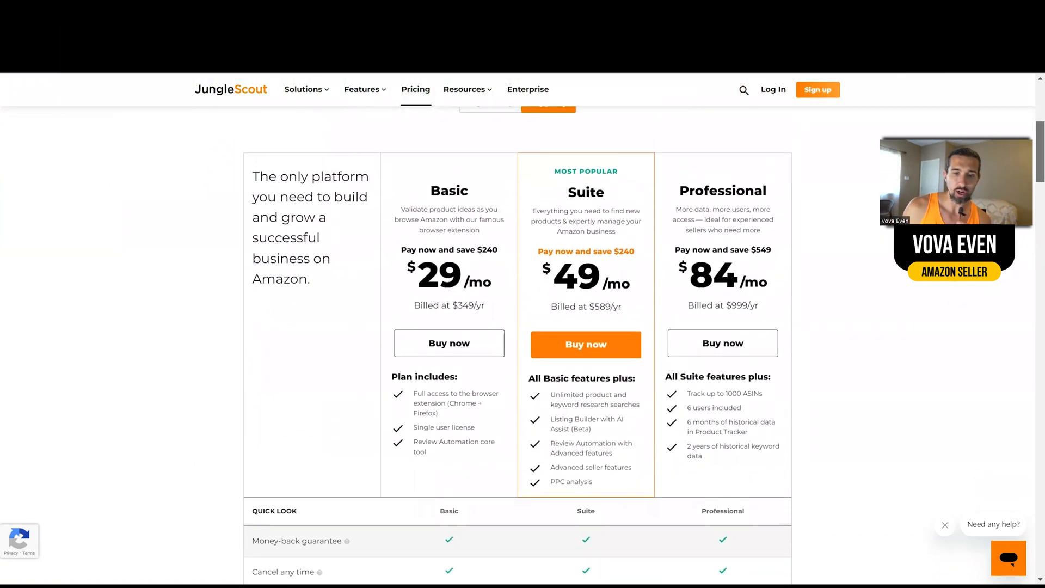
pyautogui.scroll(-3)
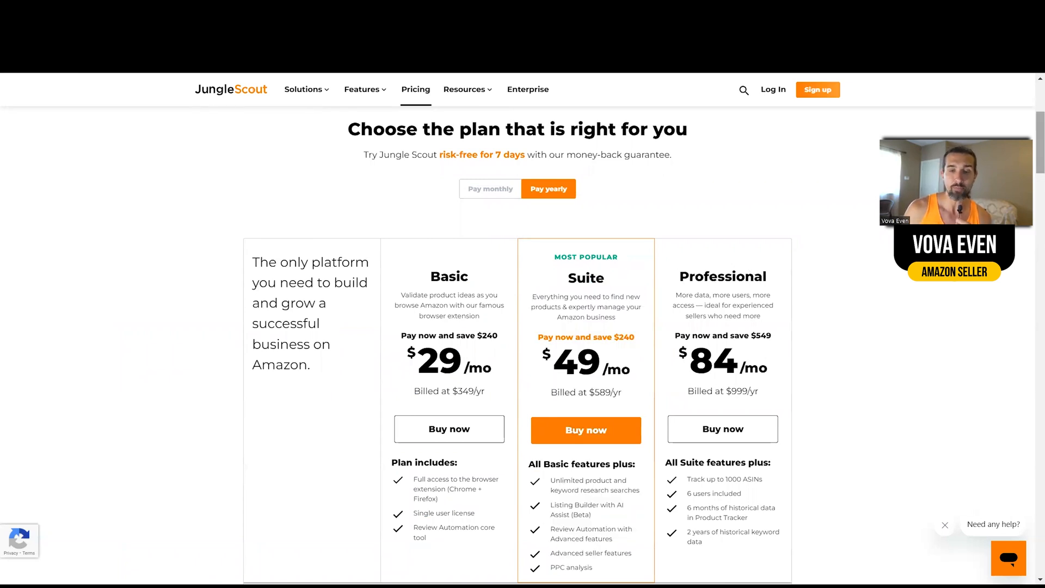
pyautogui.scroll(-3)
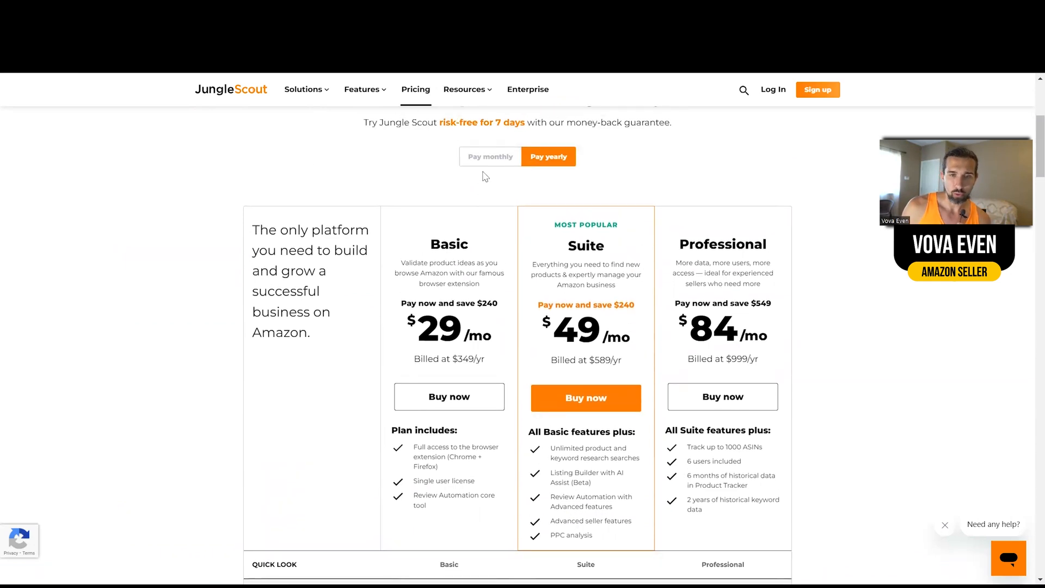
# Toggle billing monthly, back to yearly, then monthly again: Basic $49, Suite $69, Professional $129
pyautogui.click(490, 156)
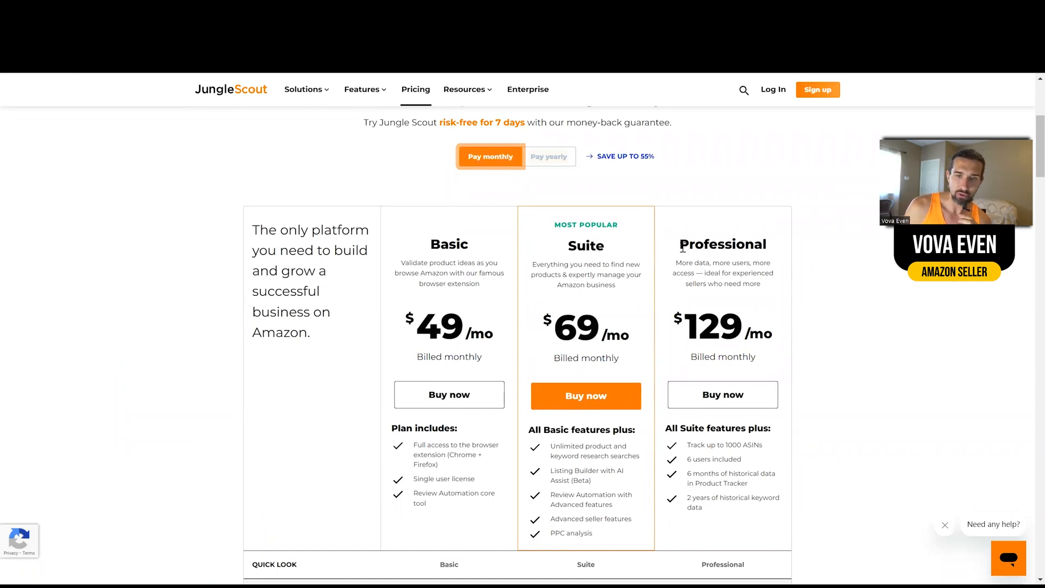
pyautogui.click(549, 156)
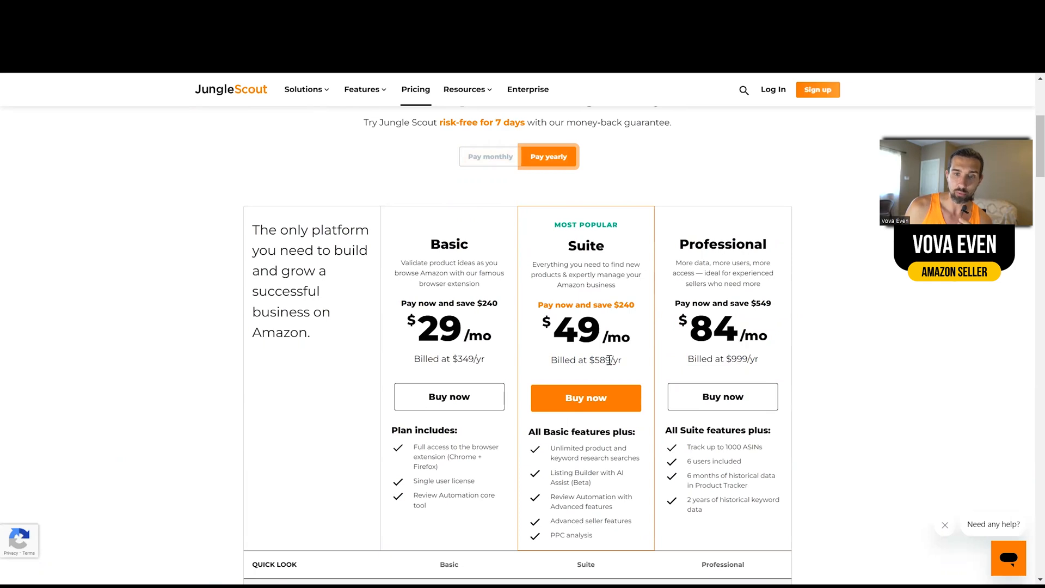
pyautogui.moveTo(492, 333)
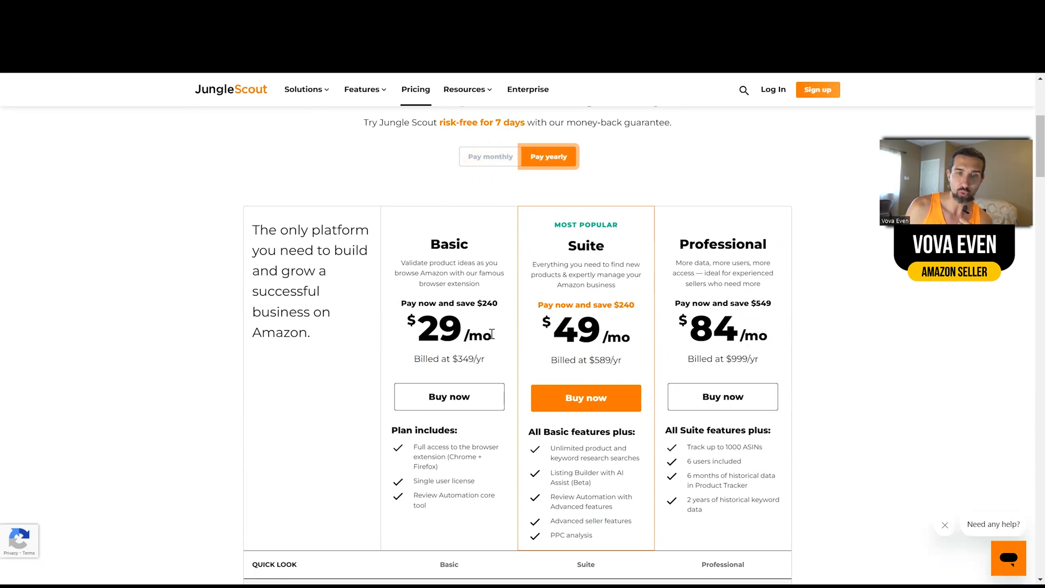
pyautogui.click(491, 156)
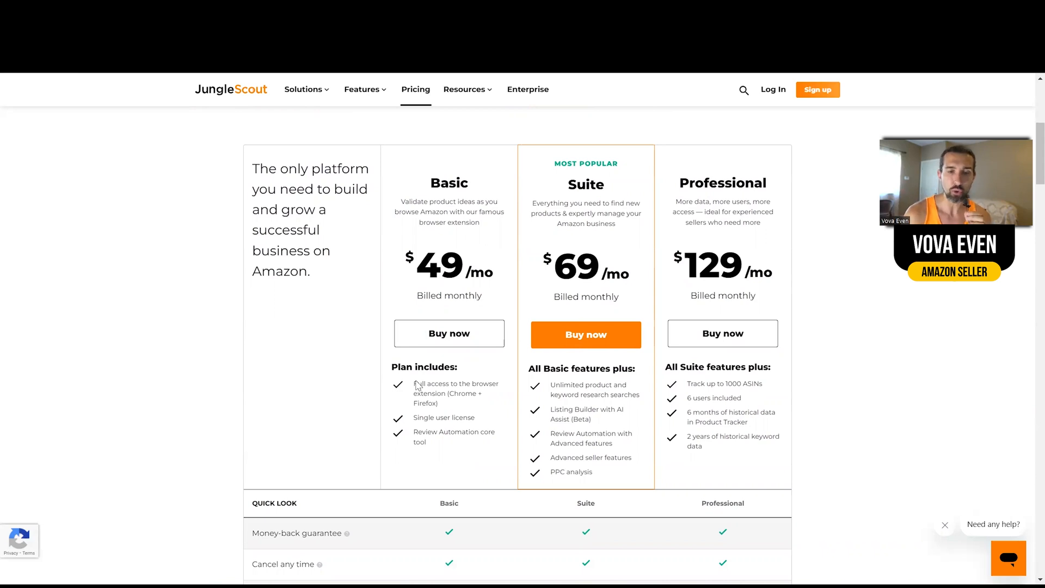
pyautogui.moveTo(448, 333)
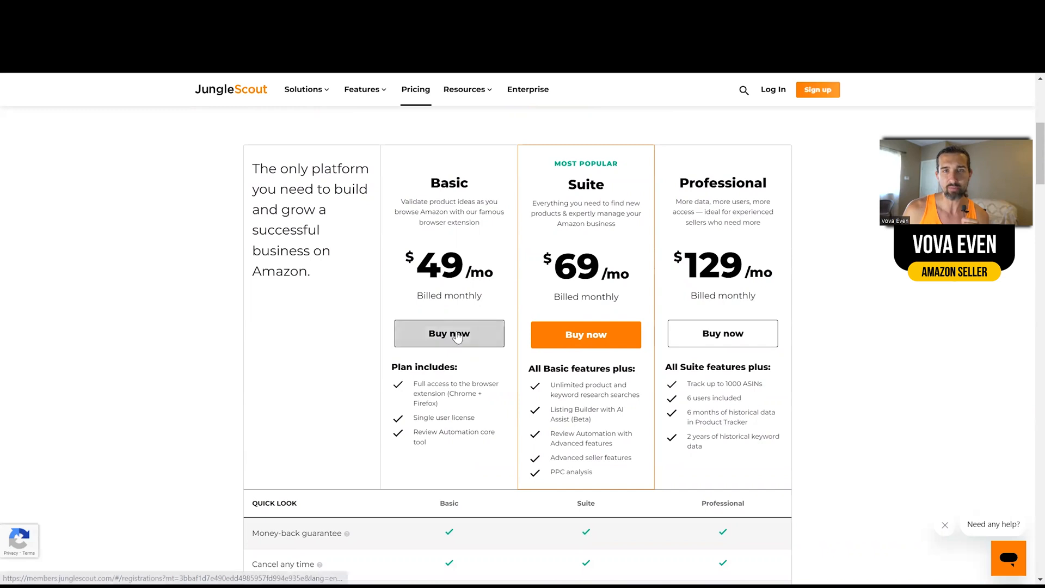
pyautogui.moveTo(447, 244)
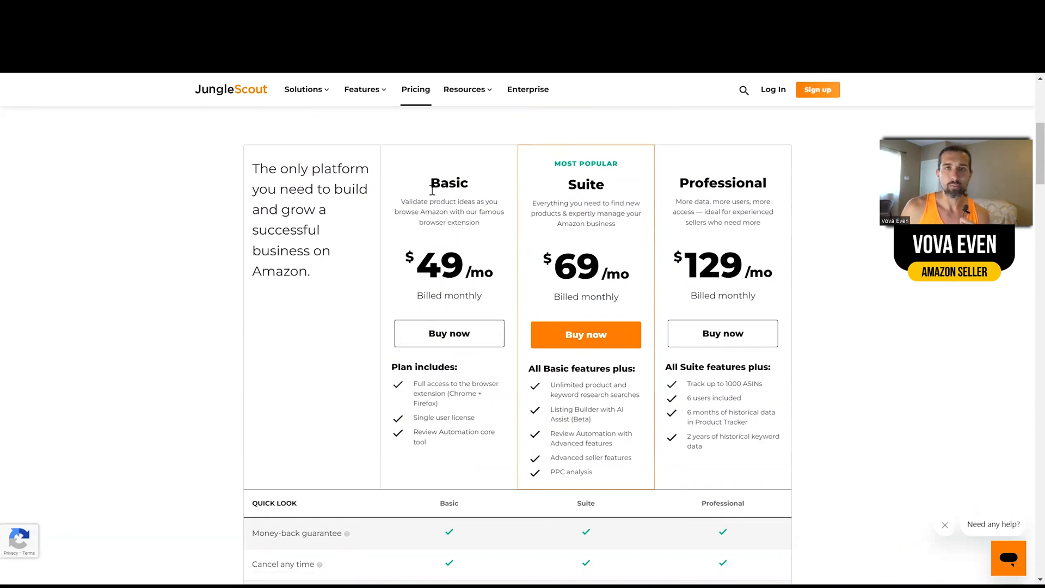
pyautogui.scroll(-3)
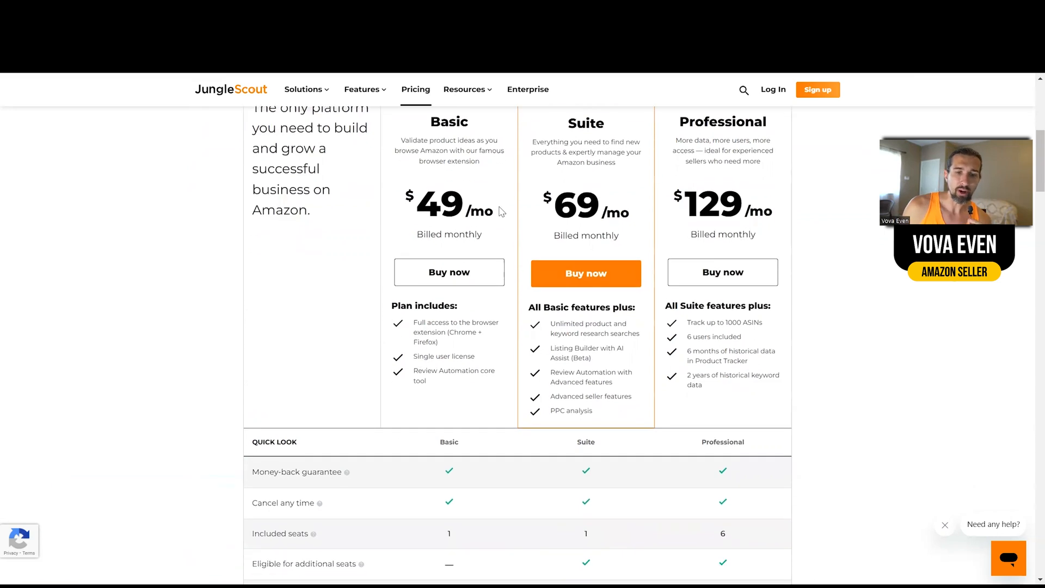
pyautogui.scroll(-3)
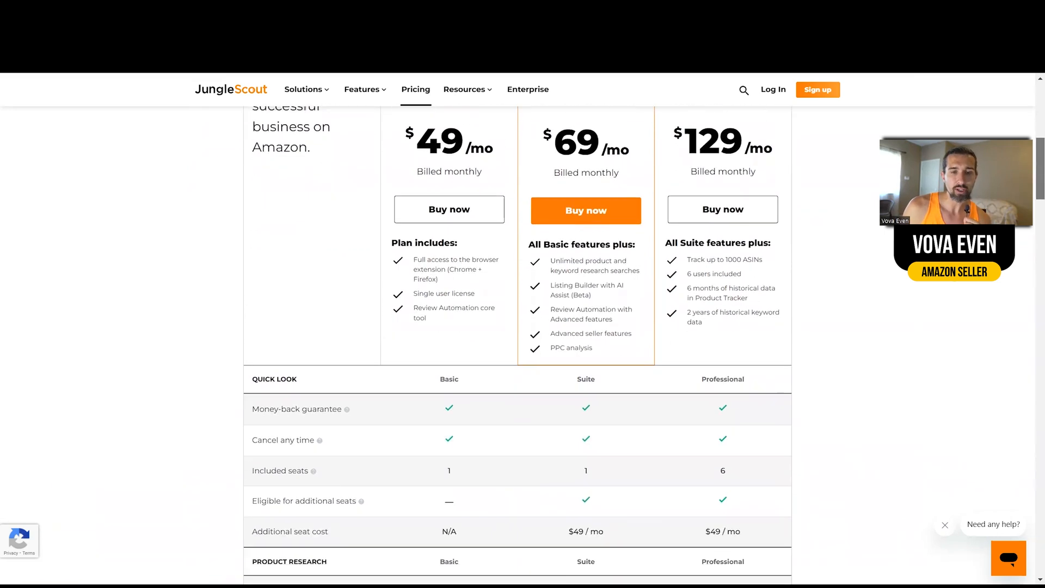
pyautogui.scroll(-3)
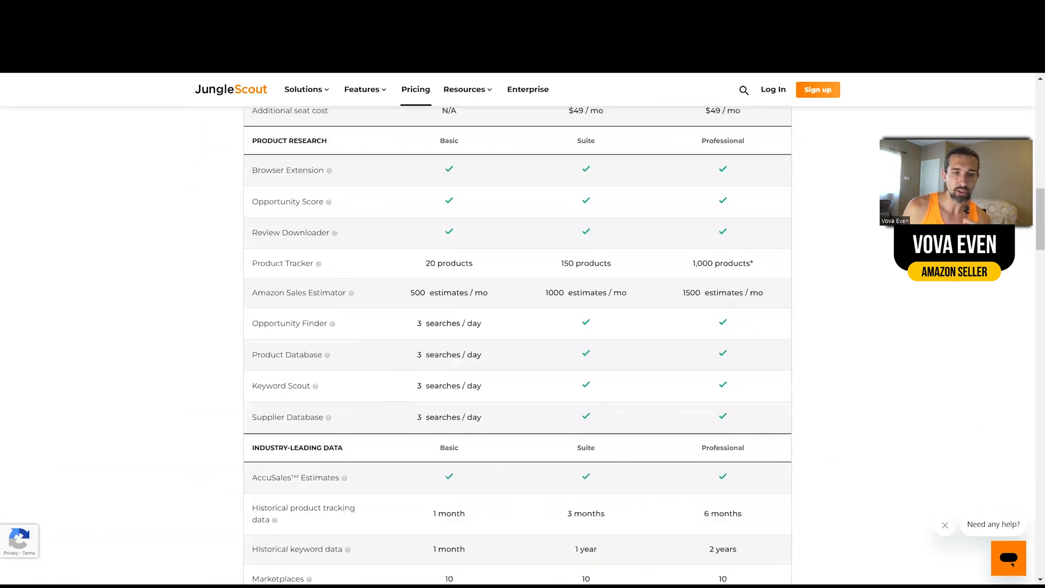
pyautogui.scroll(-3)
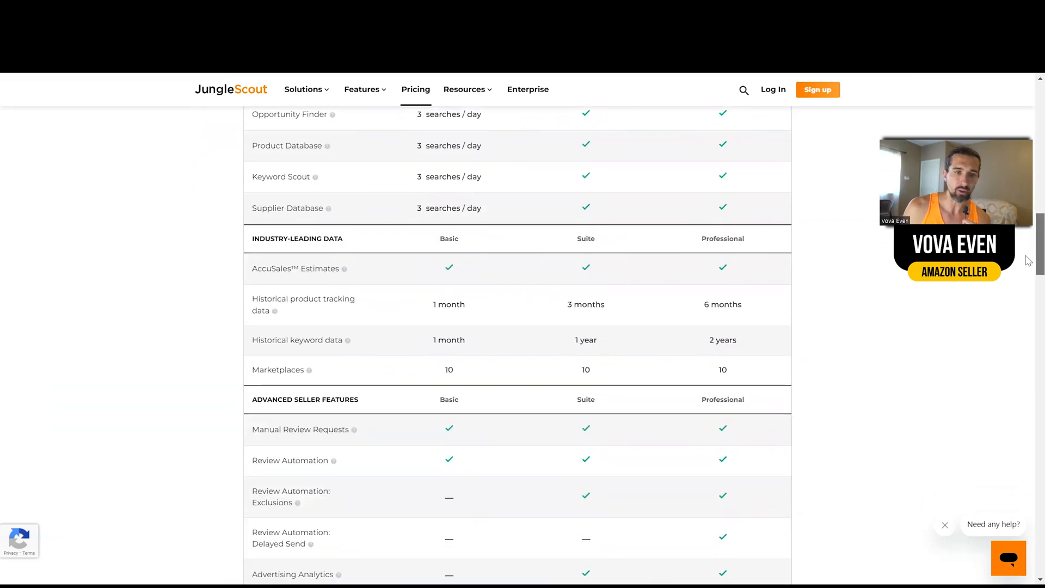
pyautogui.scroll(-3)
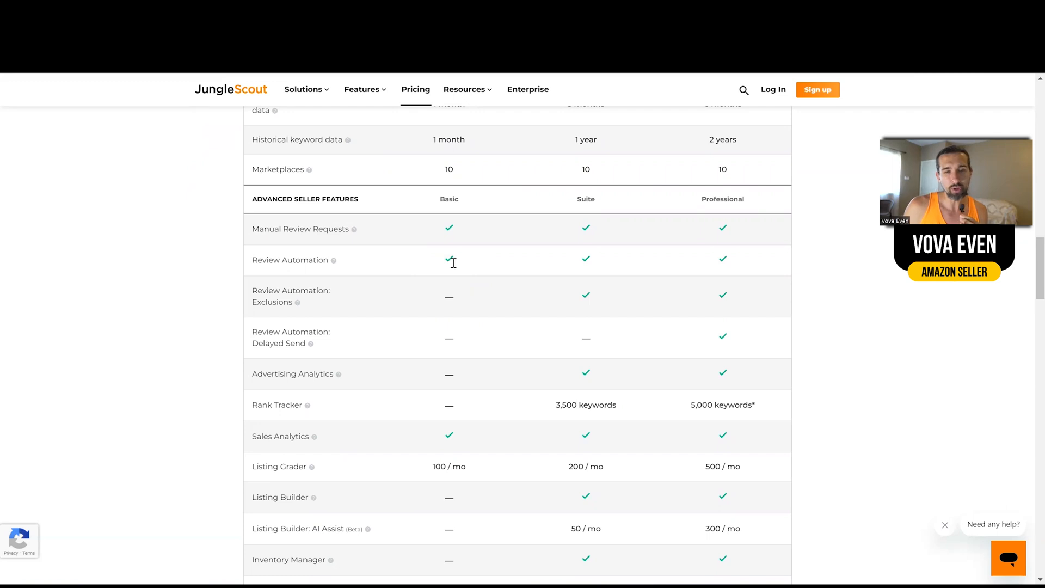
pyautogui.scroll(-3)
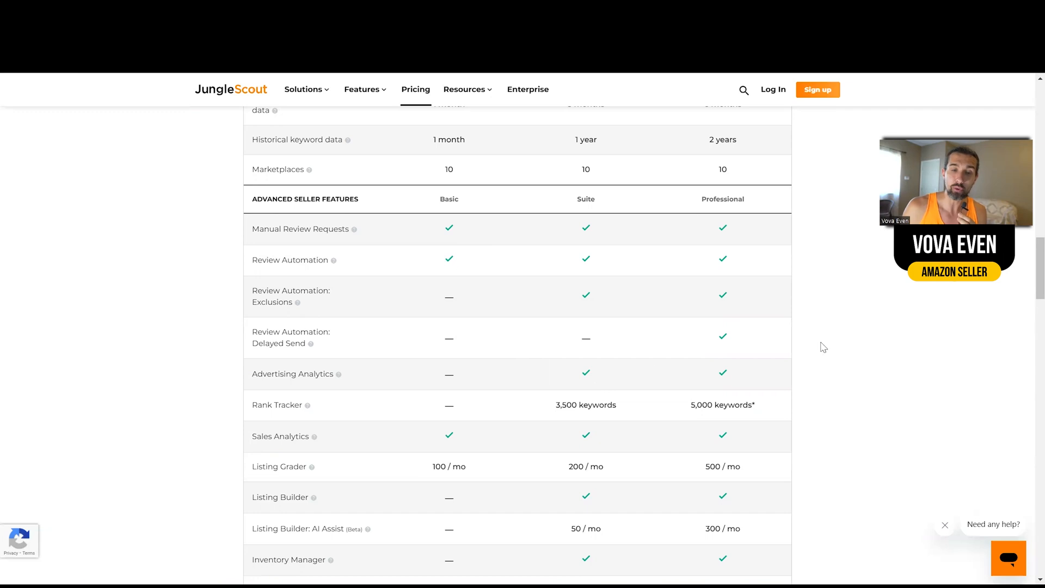
pyautogui.scroll(3)
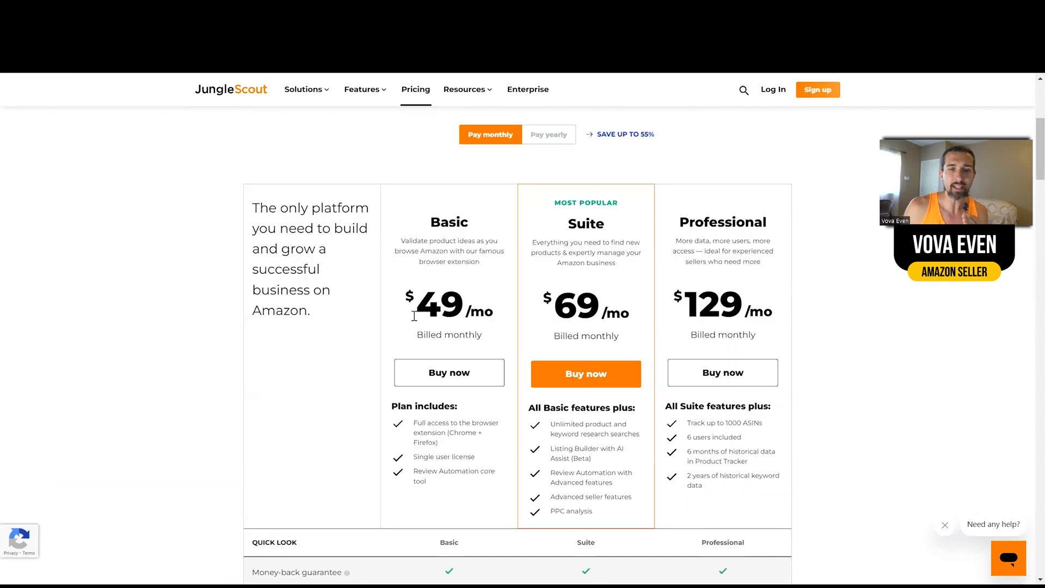
pyautogui.moveTo(407, 405); pyautogui.dragTo(446, 443)
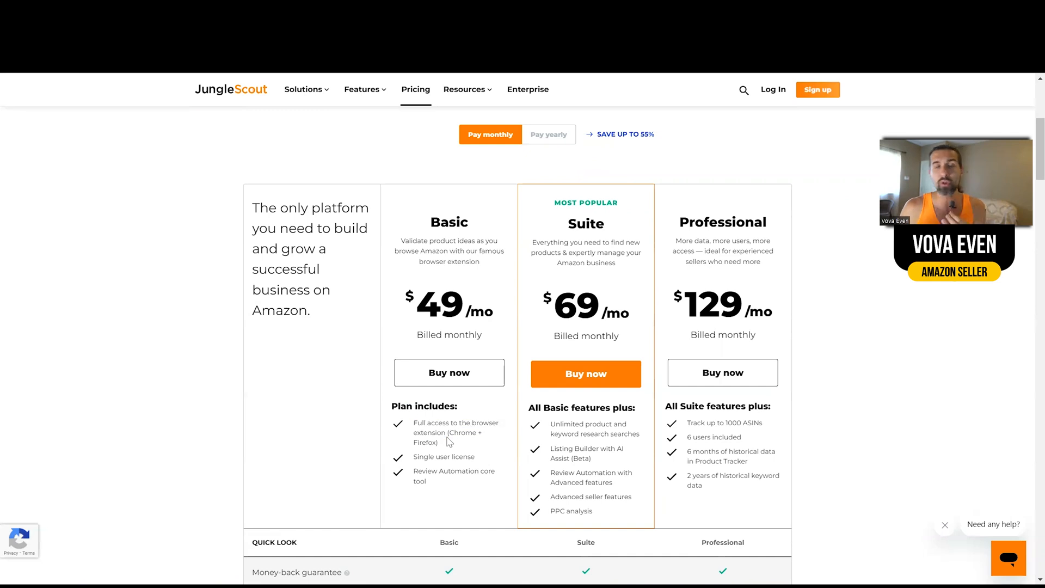
pyautogui.scroll(-3)
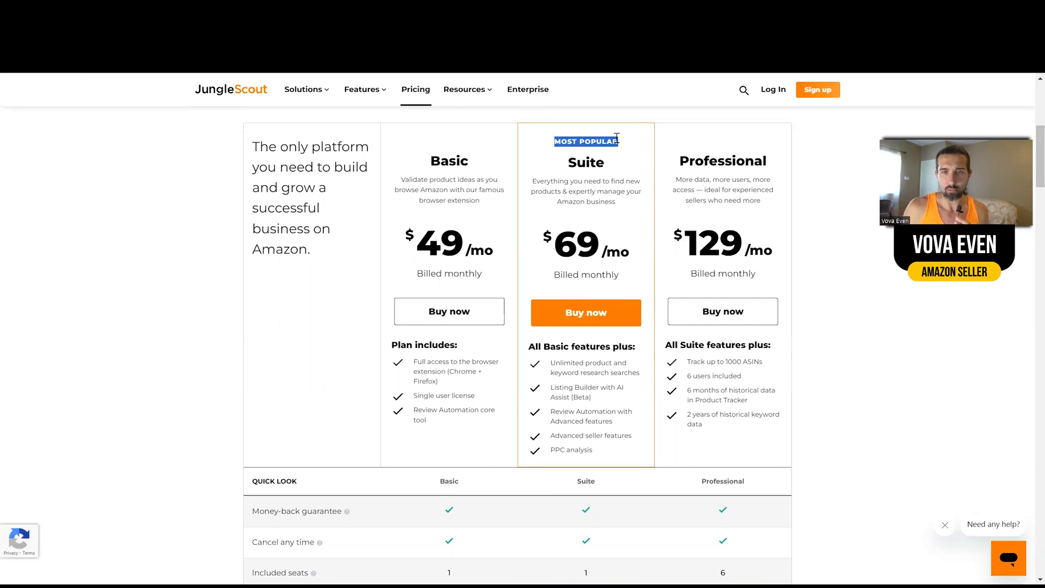
pyautogui.scroll(-3)
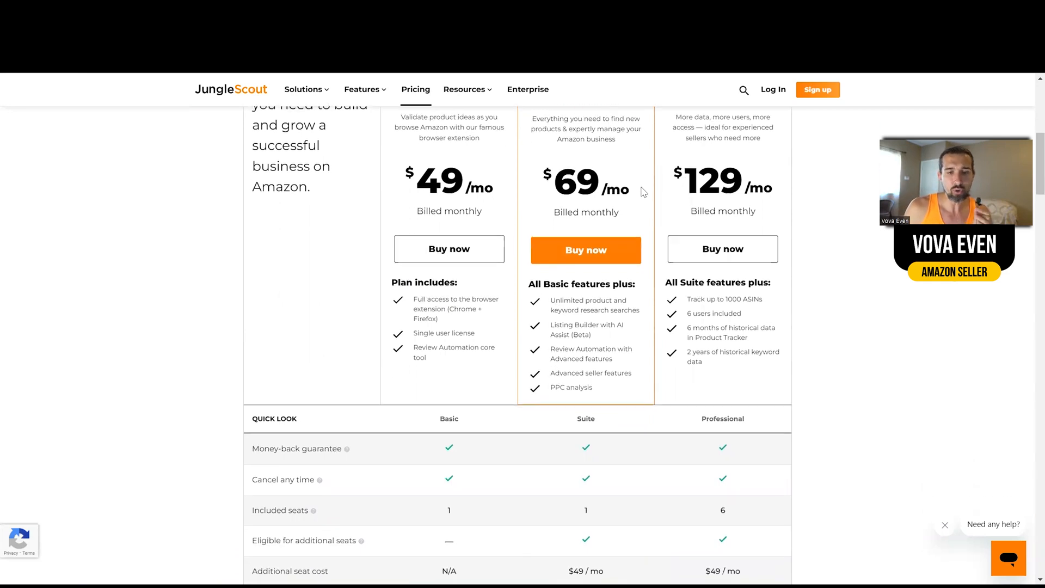
pyautogui.scroll(-3)
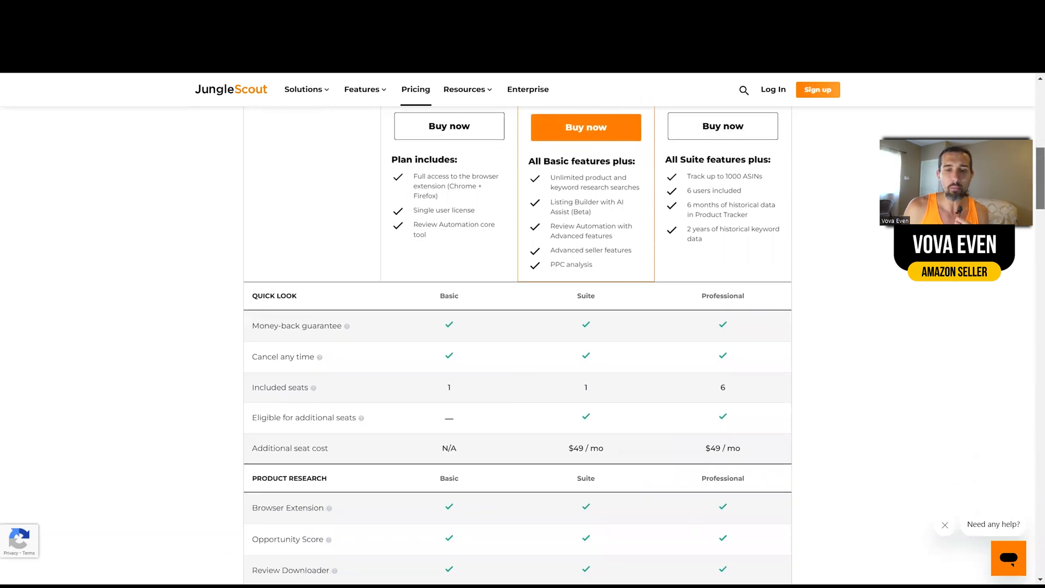
pyautogui.scroll(-3)
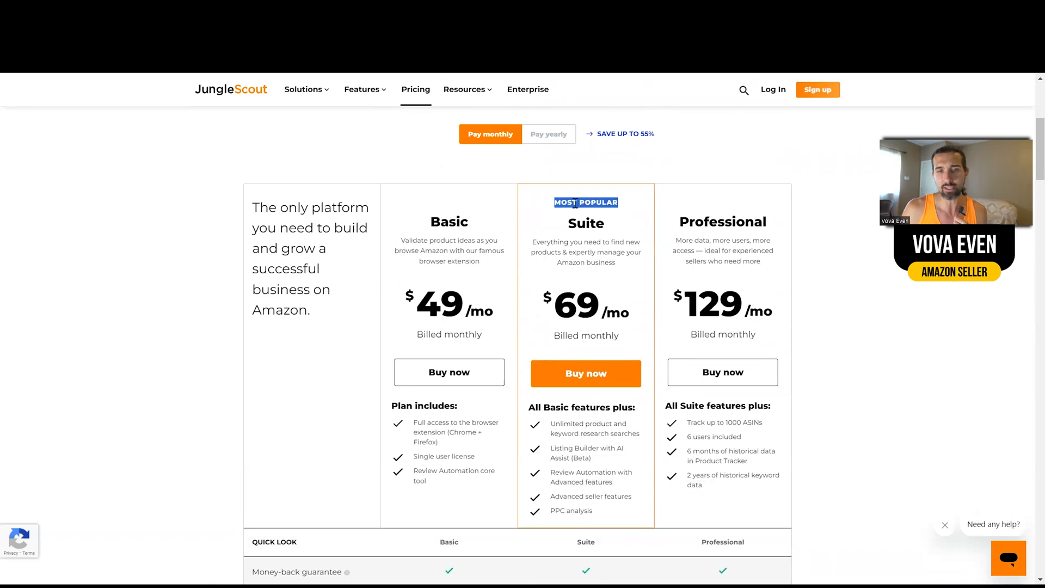
pyautogui.scroll(-3)
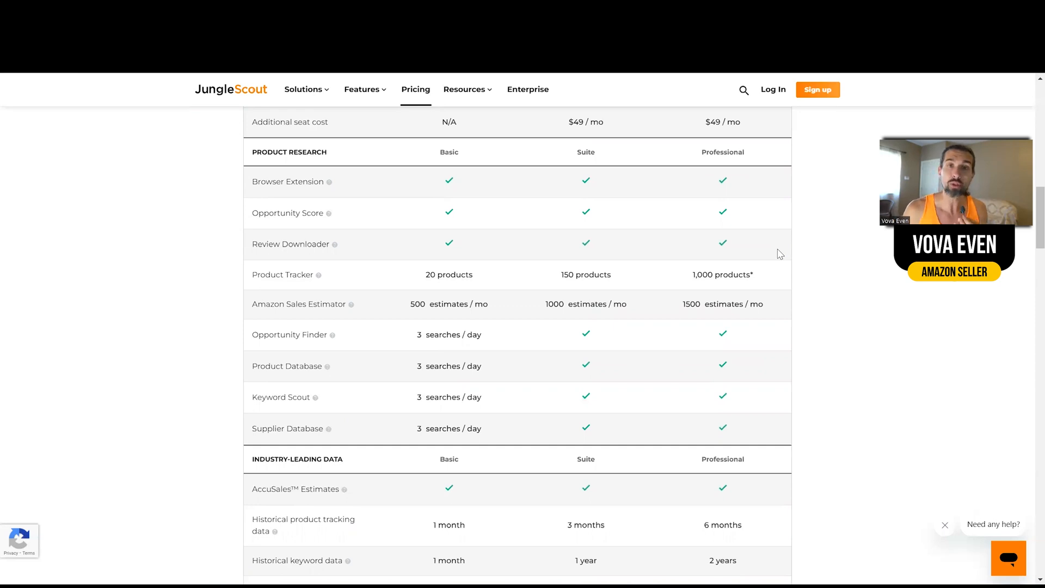
pyautogui.scroll(-3)
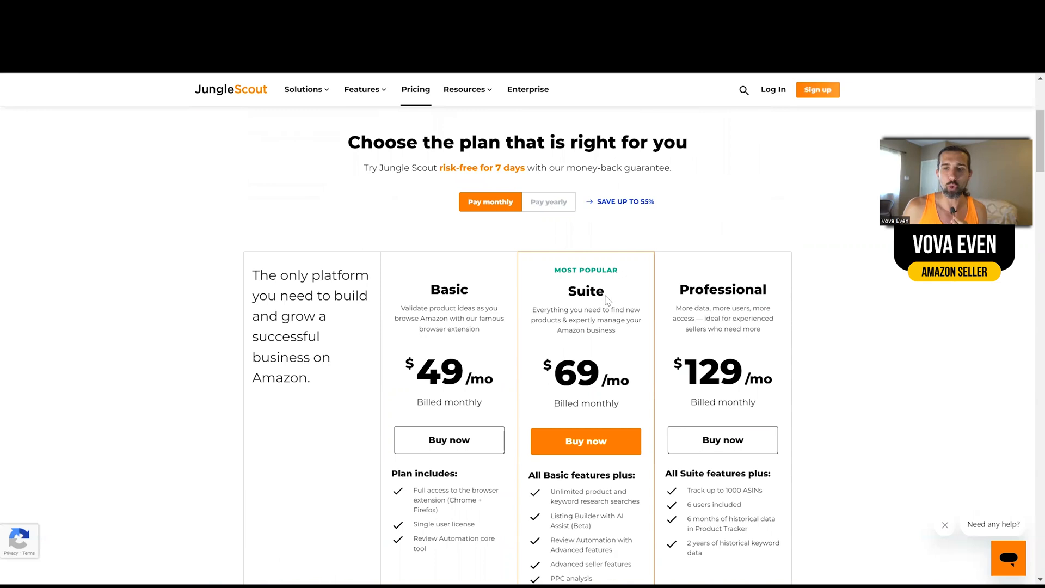
pyautogui.scroll(-3)
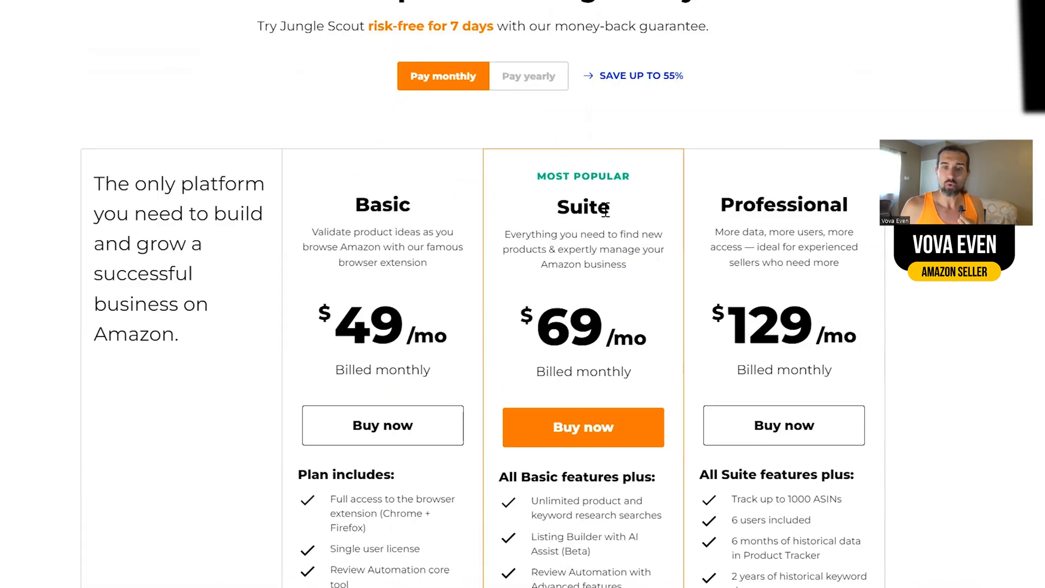
pyautogui.scroll(-3)
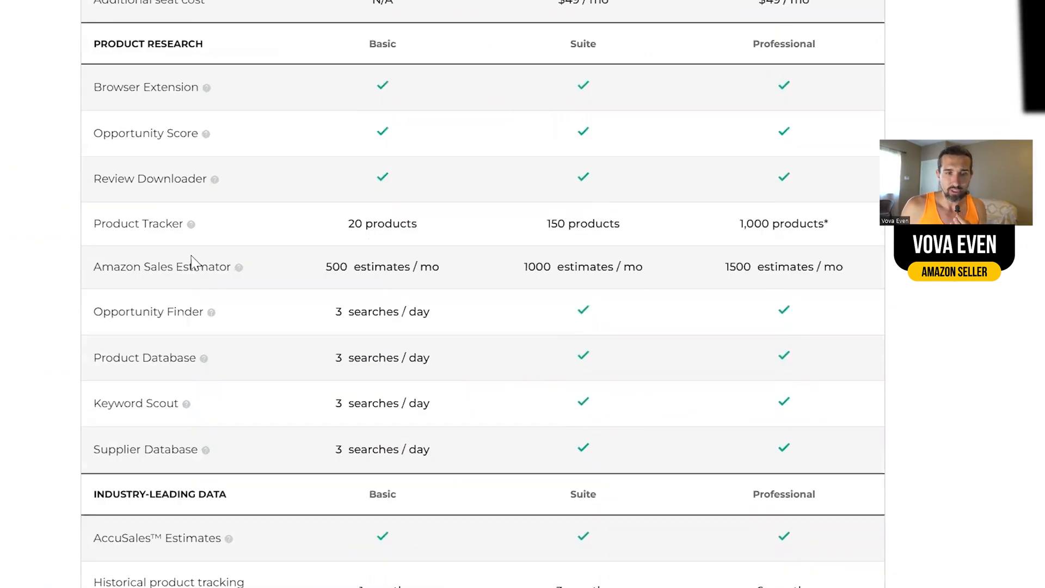
pyautogui.doubleClick(538, 267)
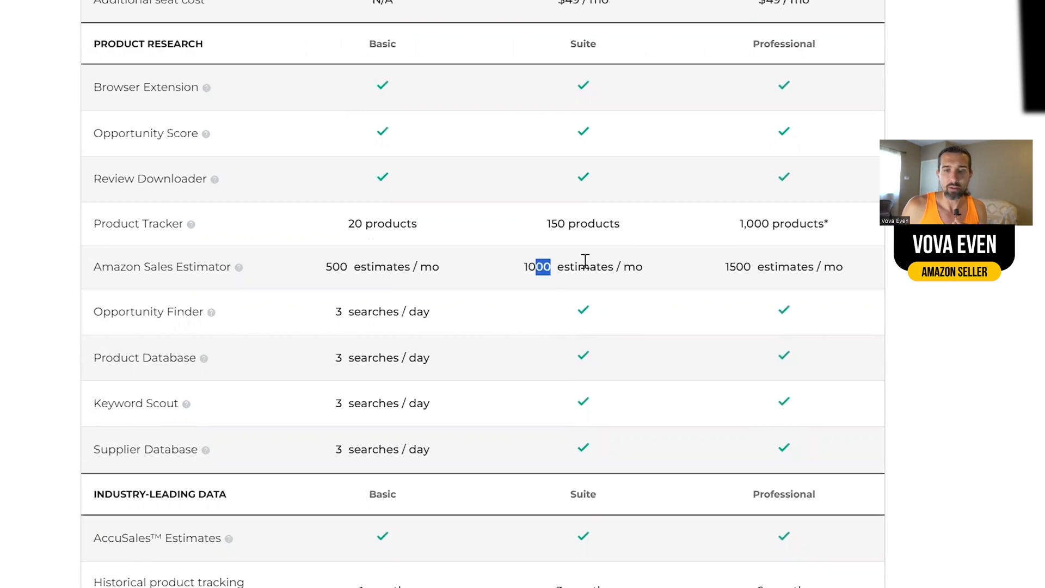
pyautogui.scroll(-3)
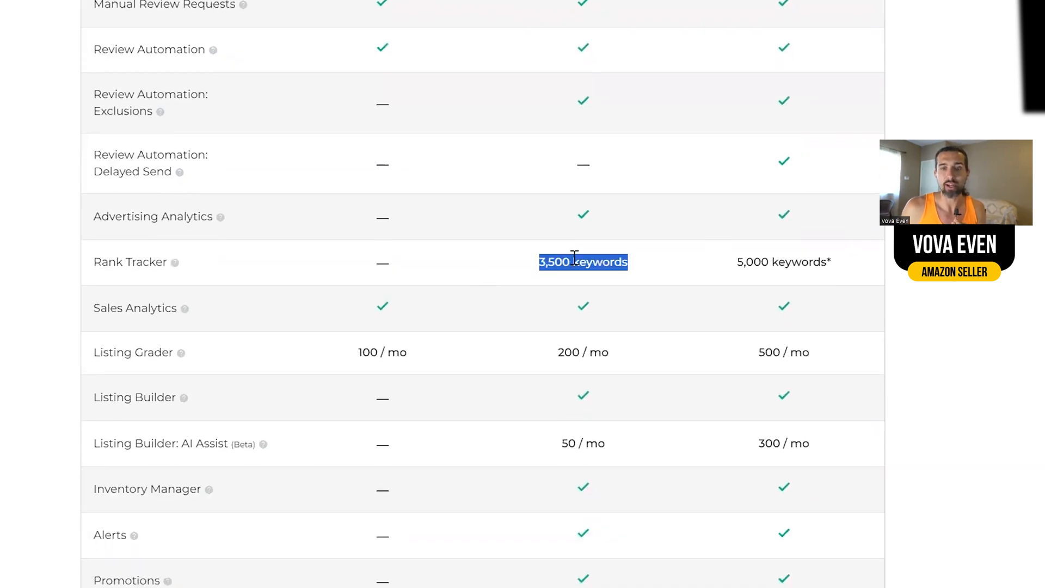
pyautogui.click(600, 75)
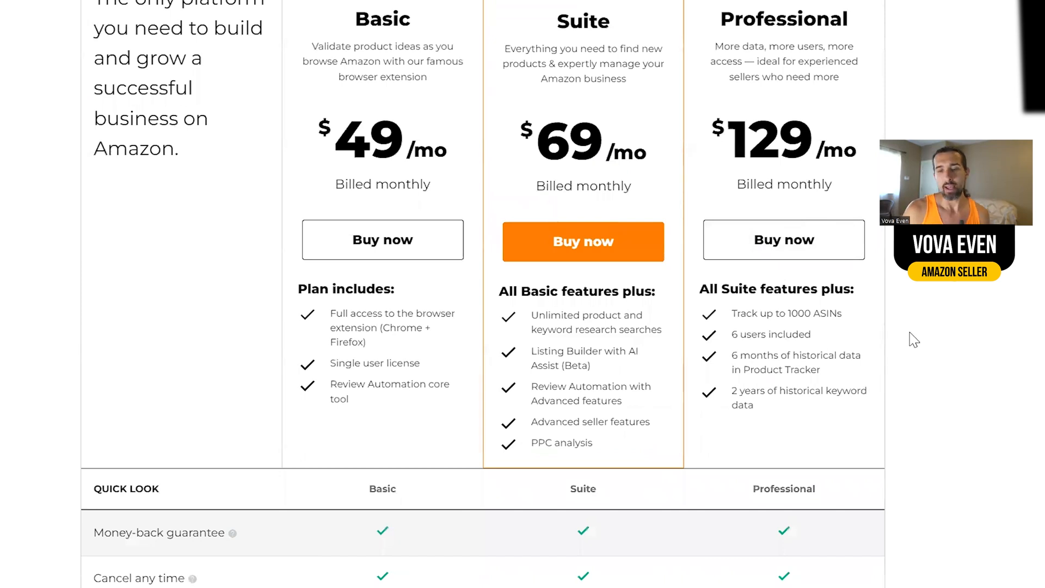
pyautogui.moveTo(733, 307)
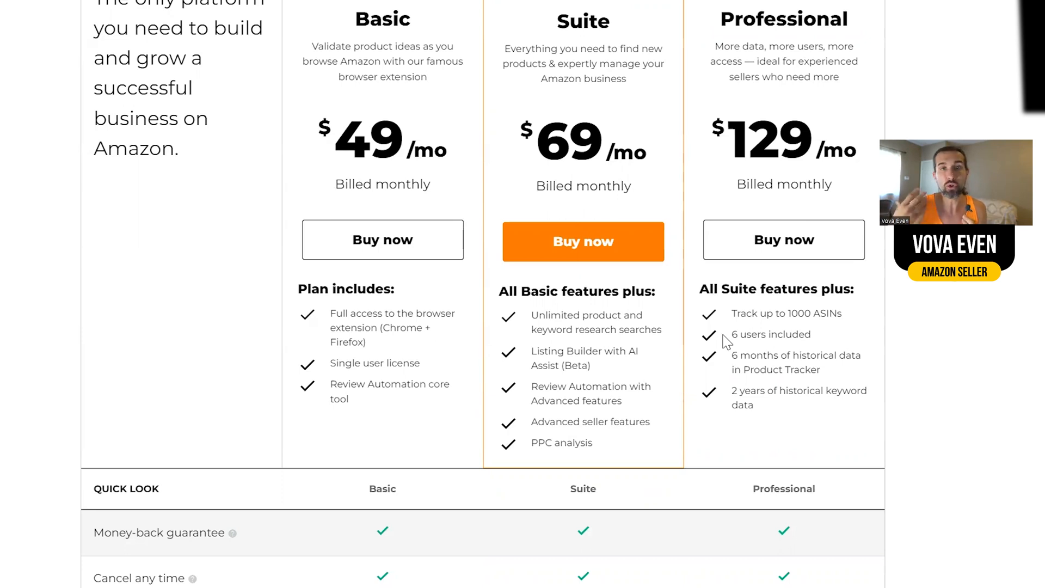
pyautogui.scroll(-3)
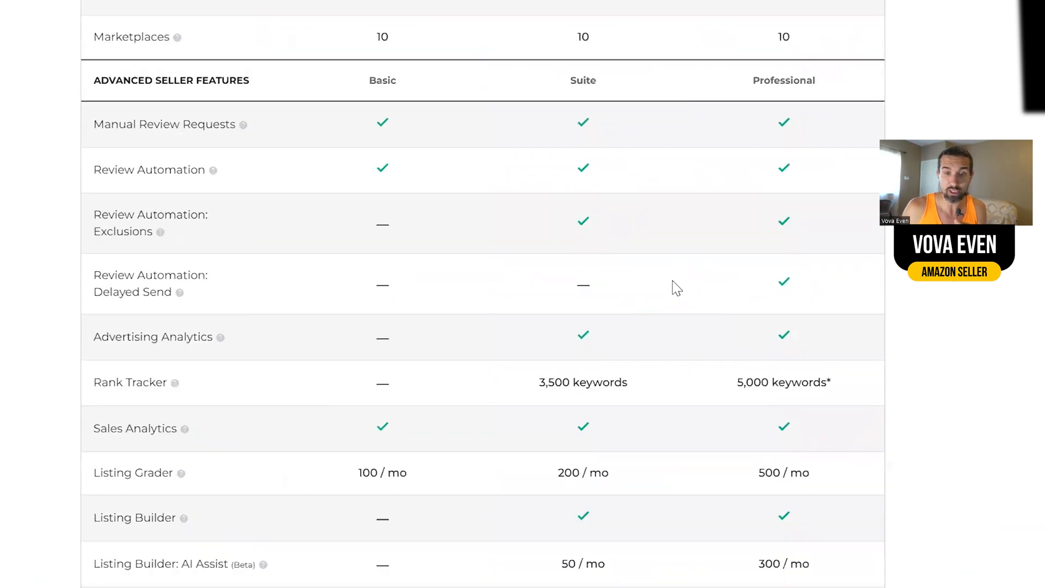
pyautogui.scroll(-3)
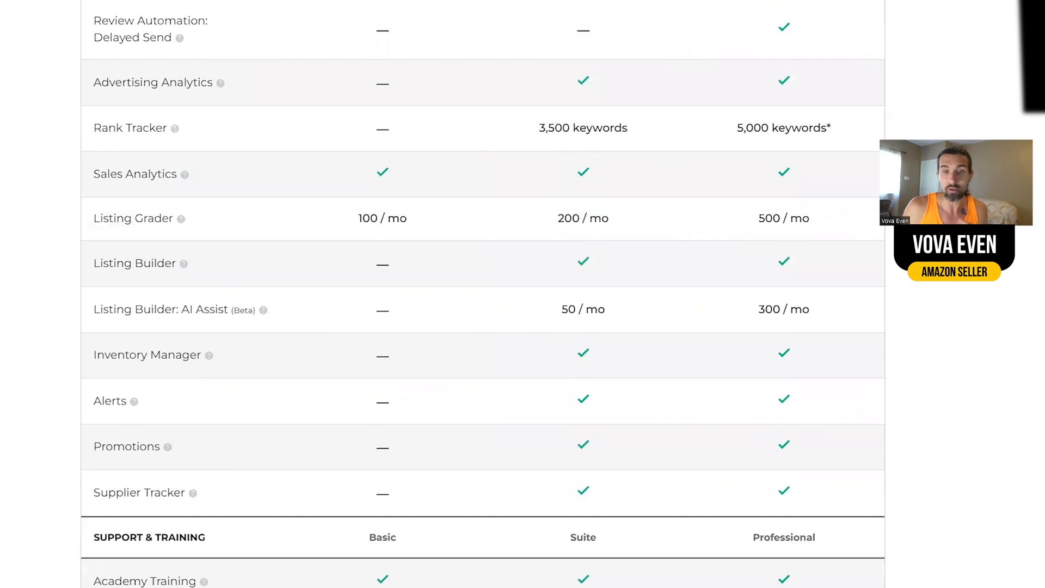
pyautogui.scroll(-3)
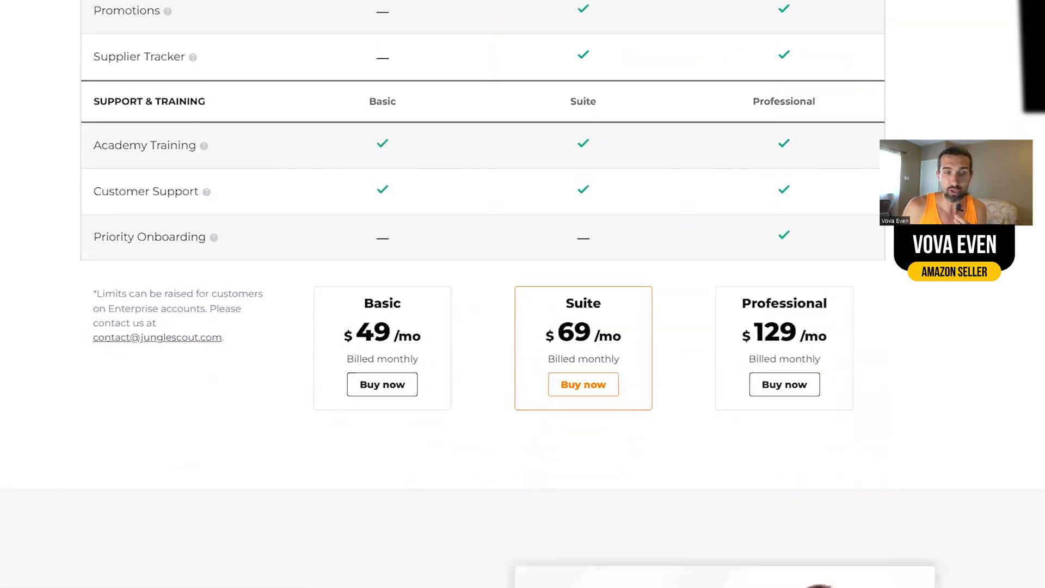
pyautogui.scroll(3)
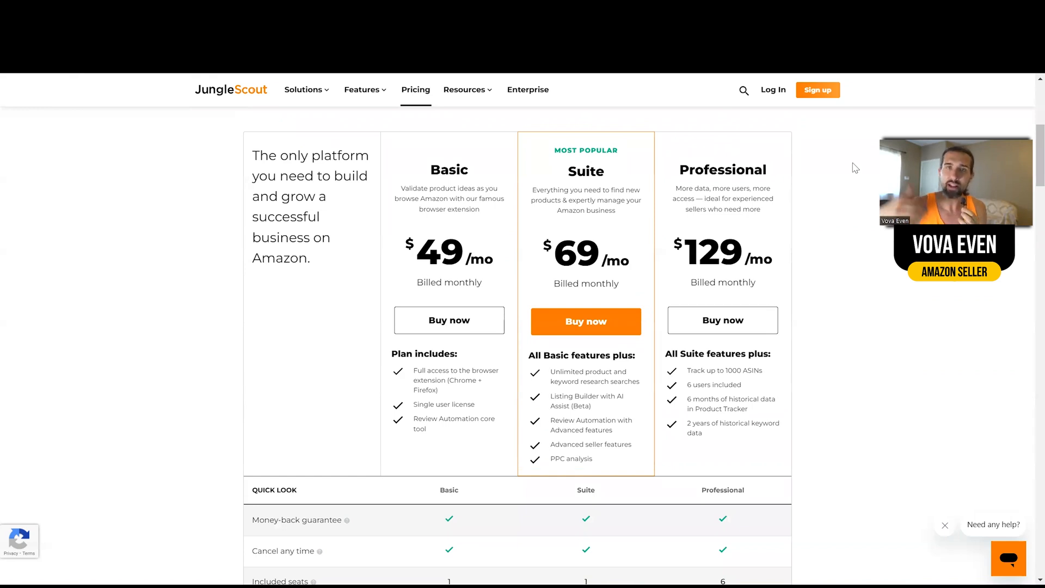
pyautogui.scroll(-3)
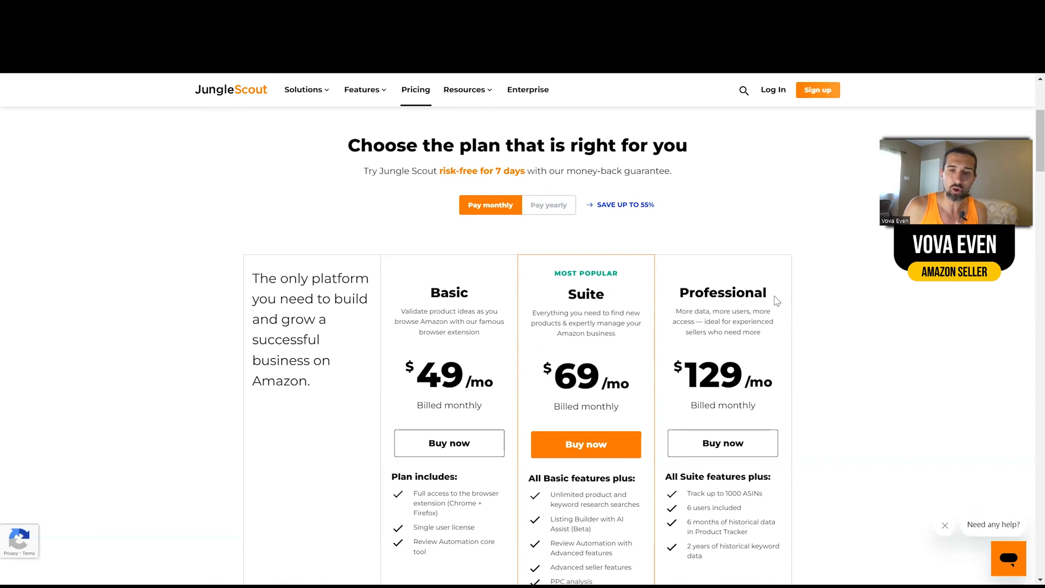
pyautogui.moveTo(562, 275)
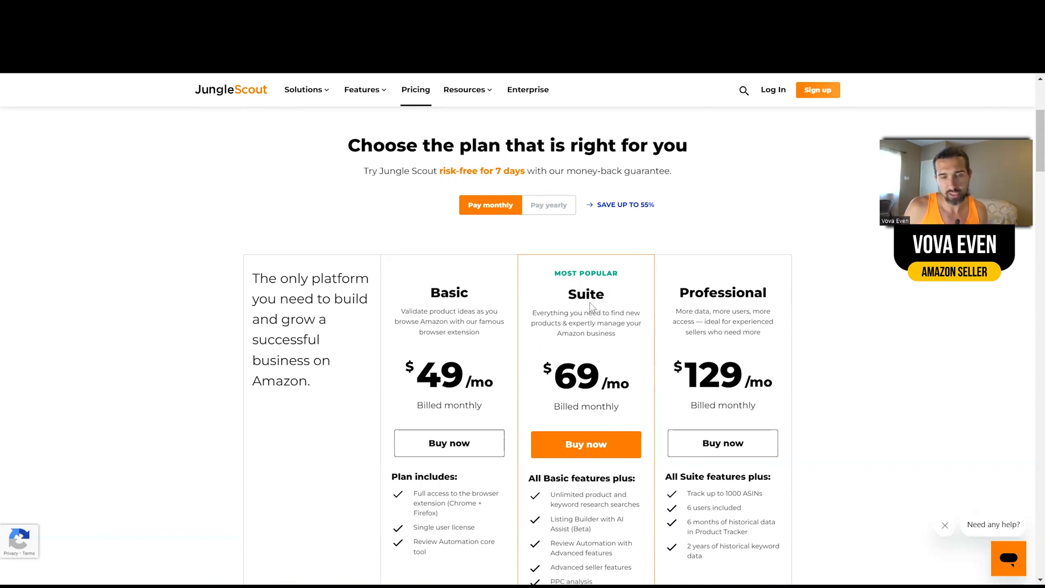
pyautogui.click(548, 205)
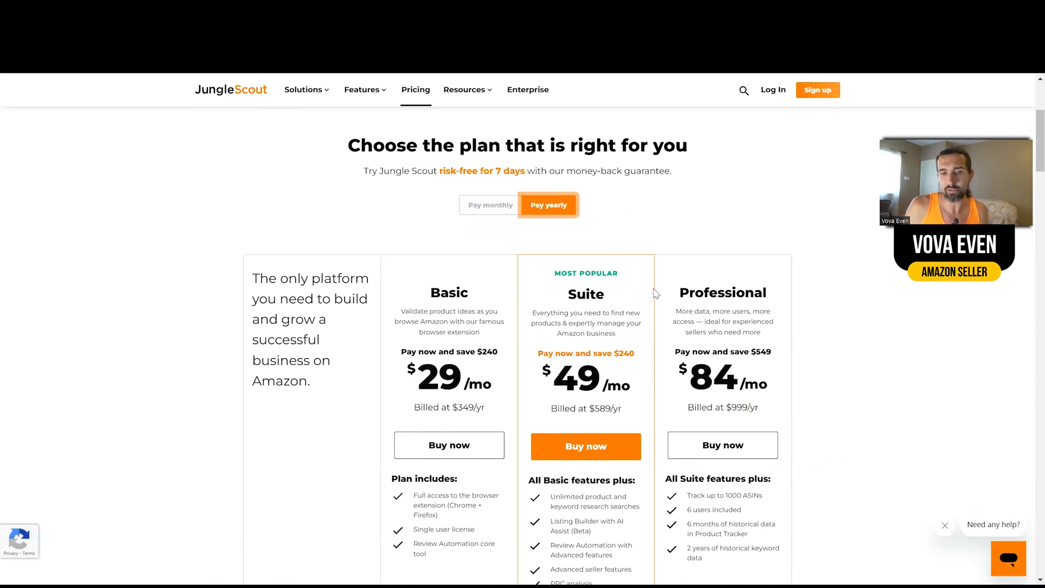
pyautogui.click(490, 205)
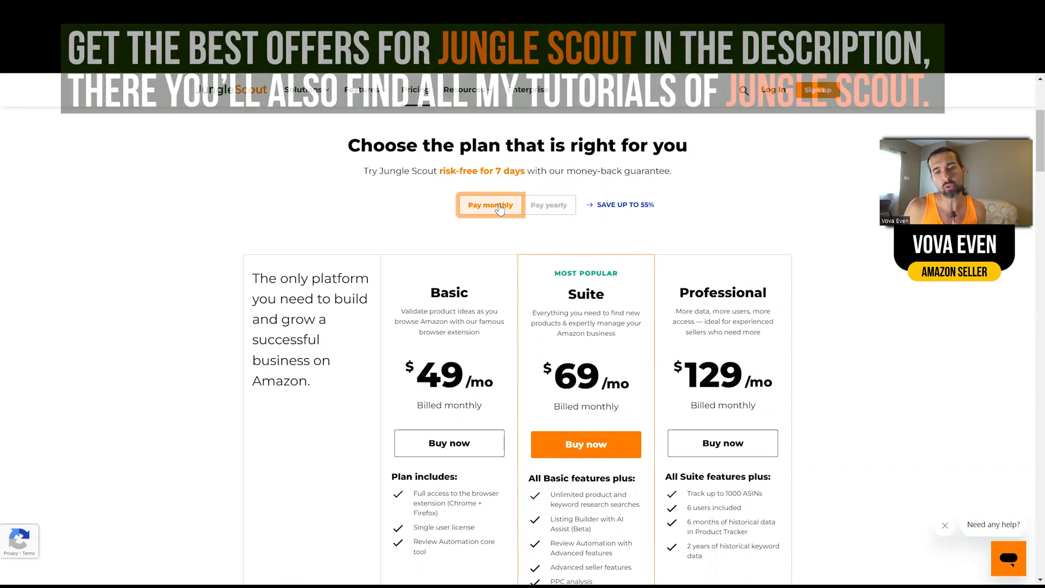
pyautogui.click(491, 205)
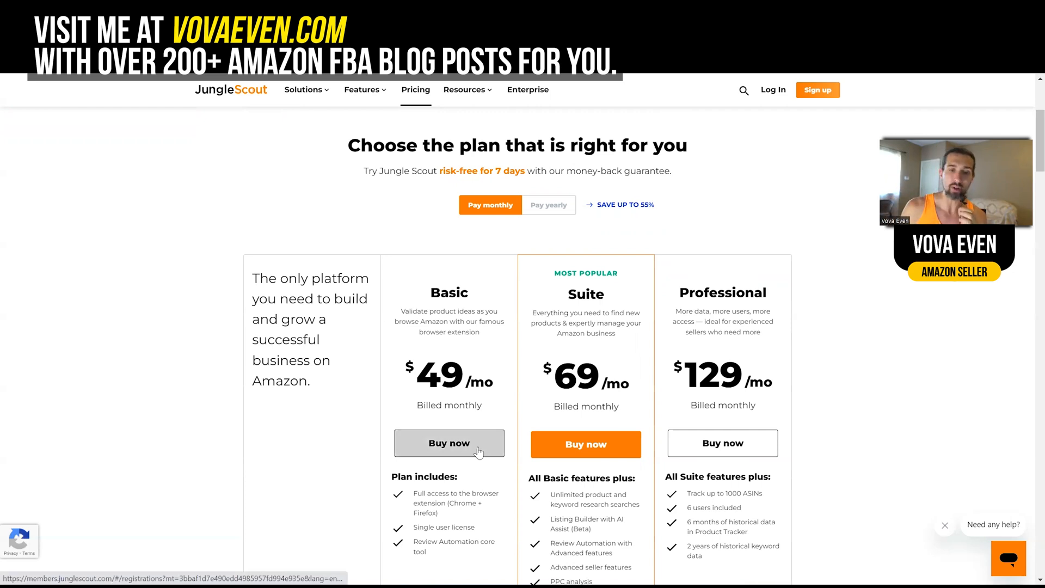
pyautogui.moveTo(576, 398)
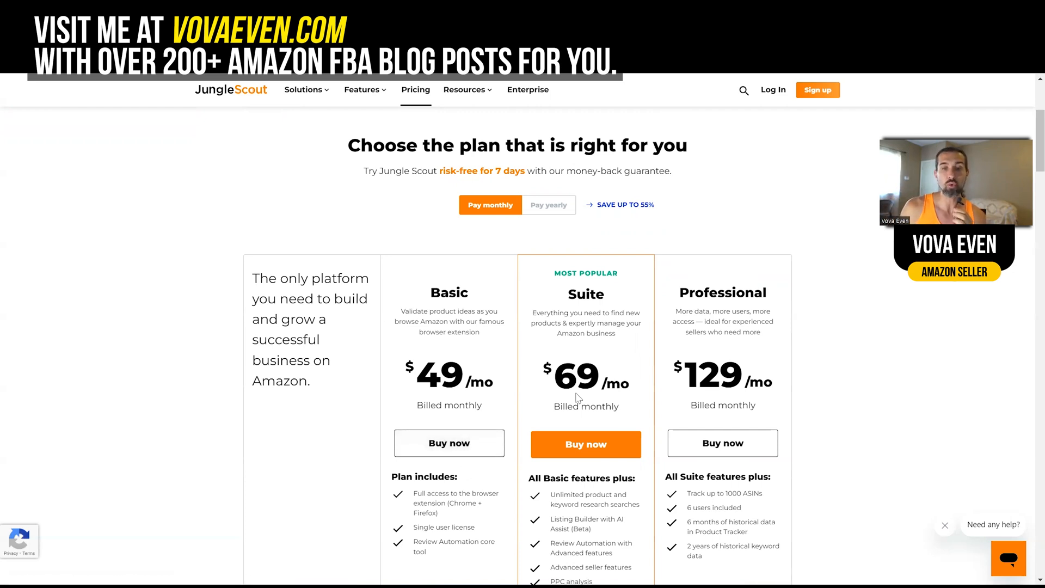